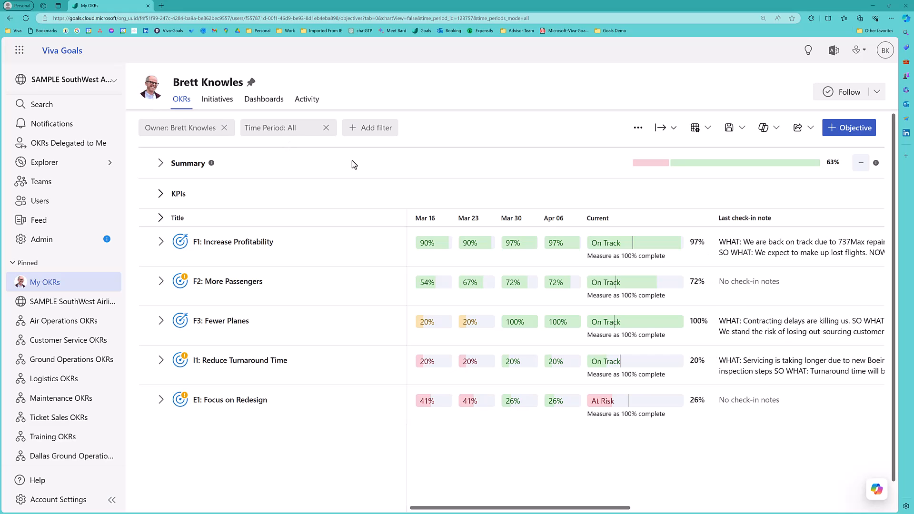
mouse_move(300, 348)
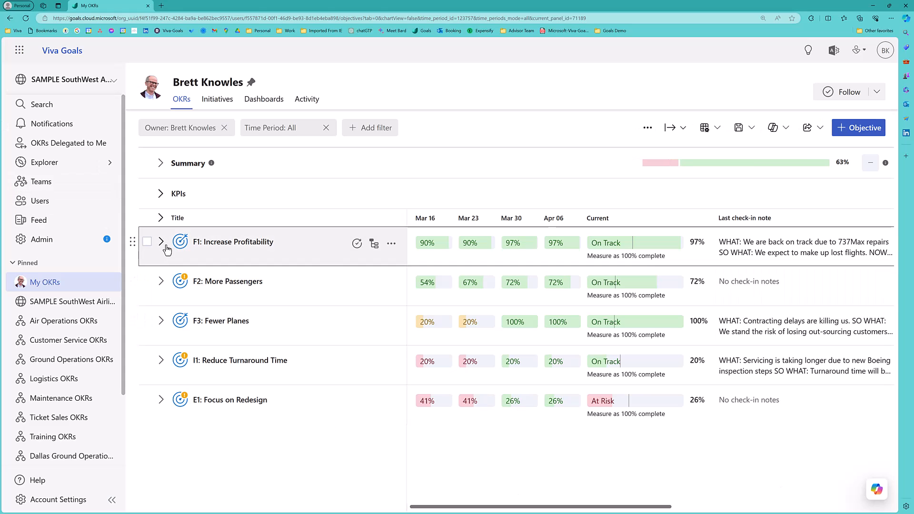
Step: Expand F1: Increase Profitability to reveal its five key results with weekly progress values
left_click(162, 242)
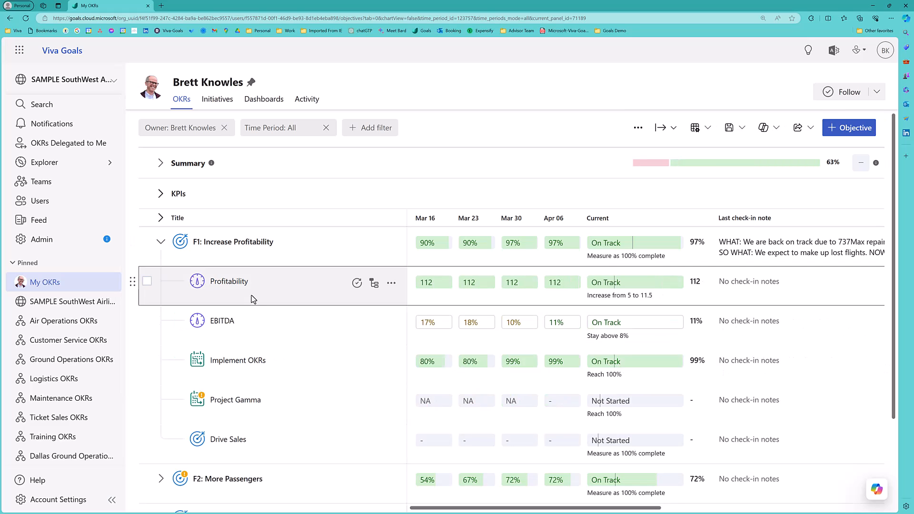
mouse_move(244, 373)
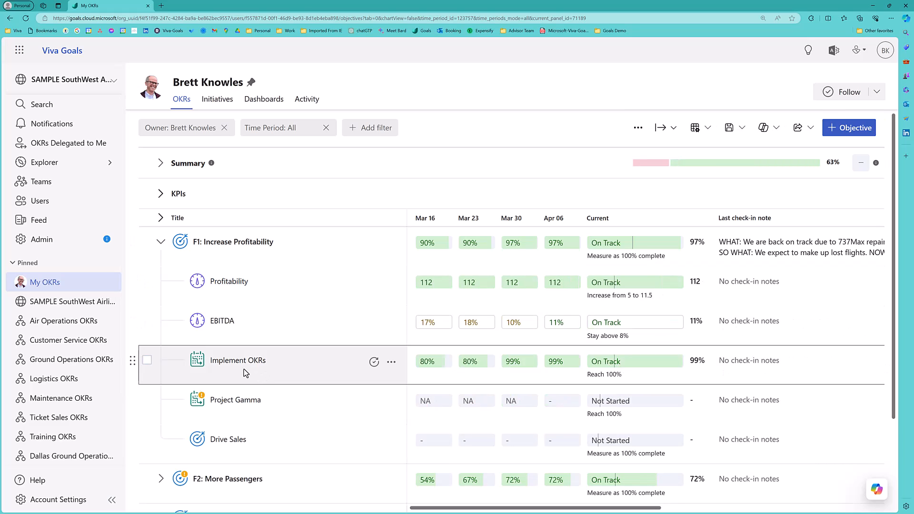
mouse_move(253, 443)
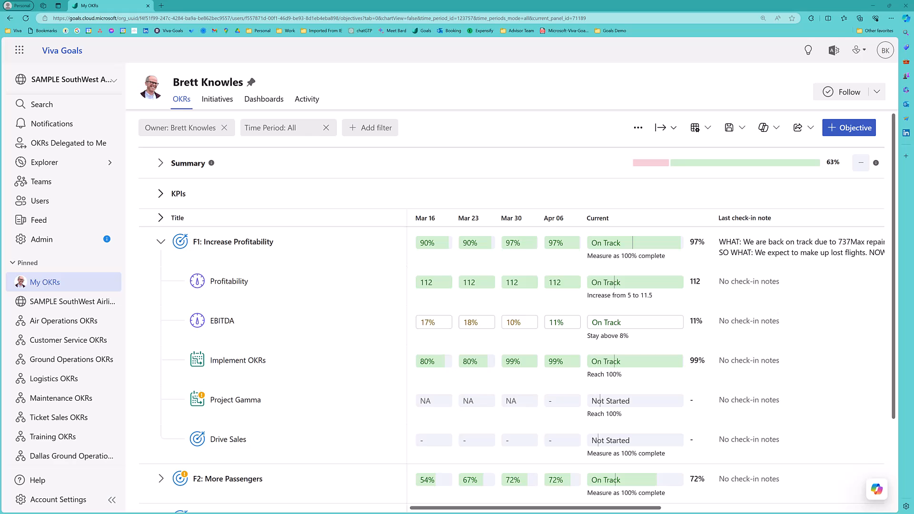
mouse_move(193, 131)
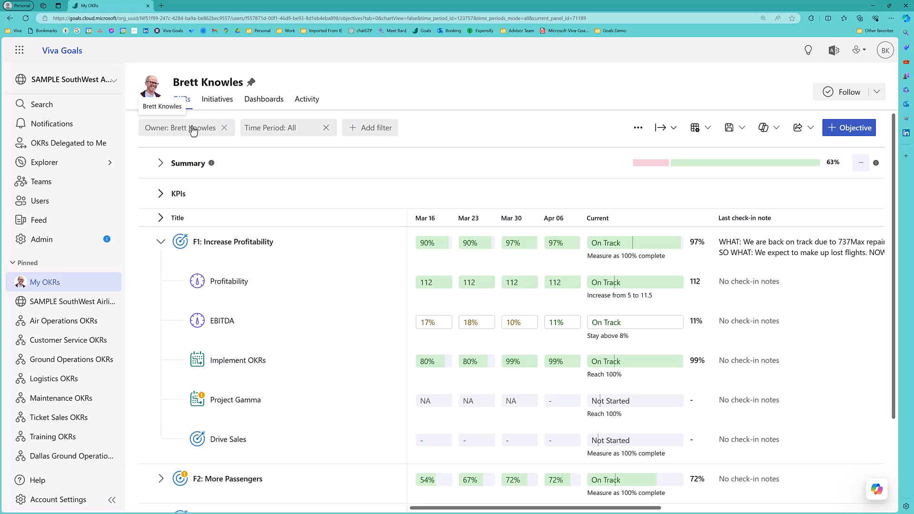
mouse_move(427, 168)
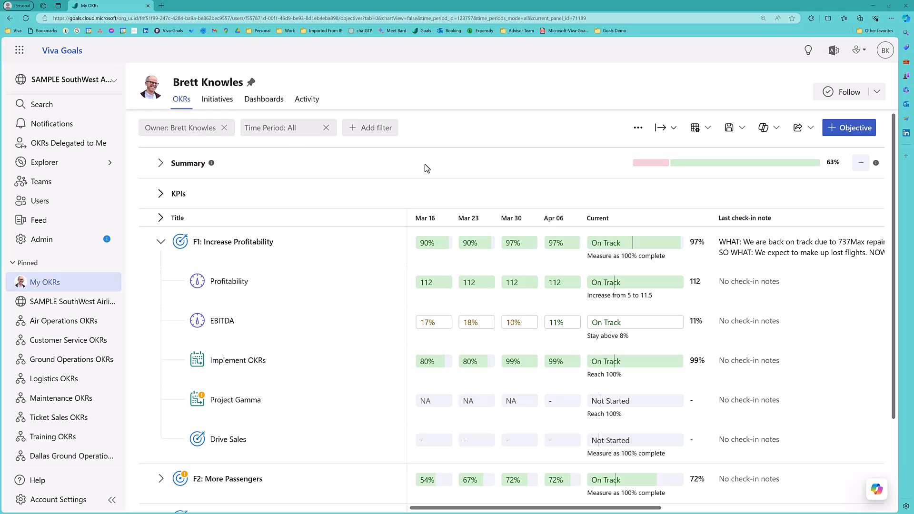
mouse_move(694, 127)
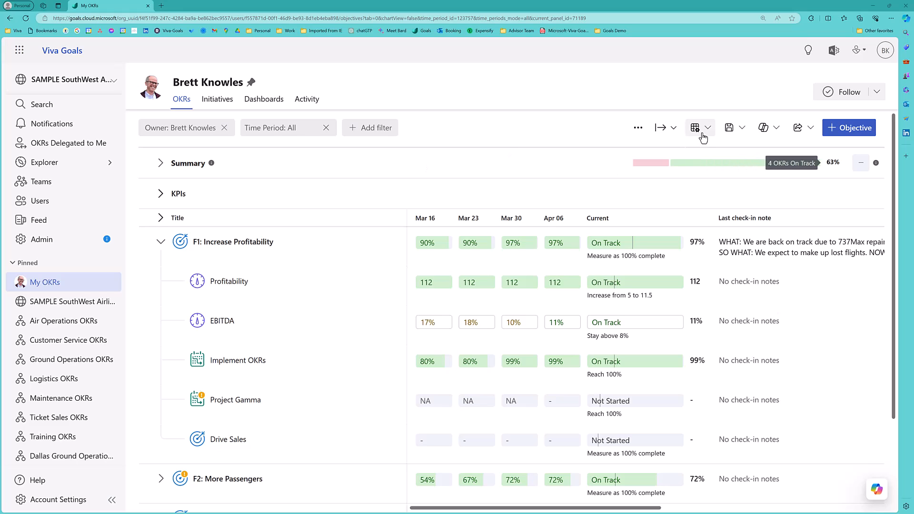
Step: Show the alignment tree and reveal OKRs aligned to F2: More Passengers and C2: On-Time Flights
left_click(695, 127)
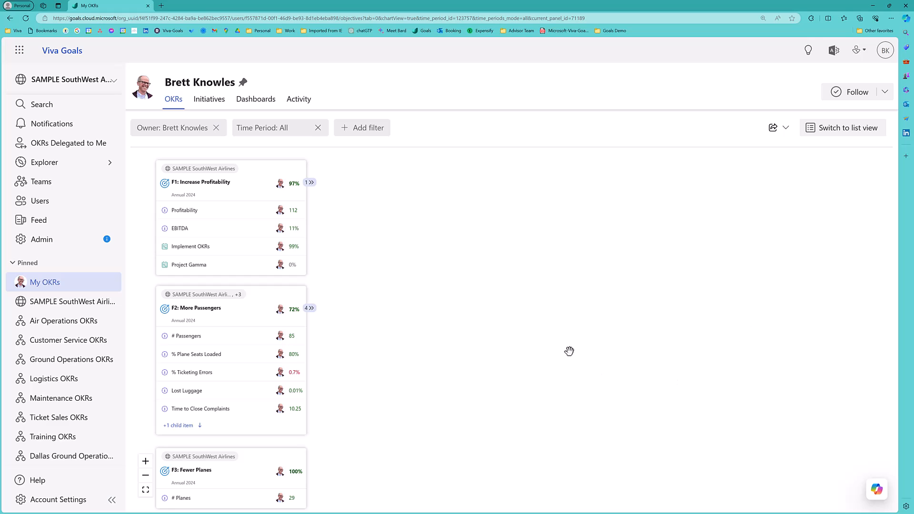
mouse_move(313, 316)
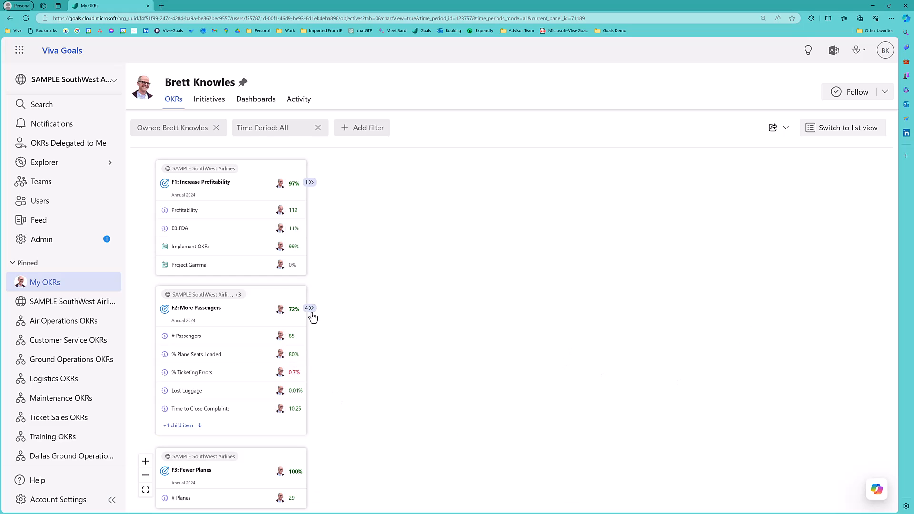
left_click(309, 309)
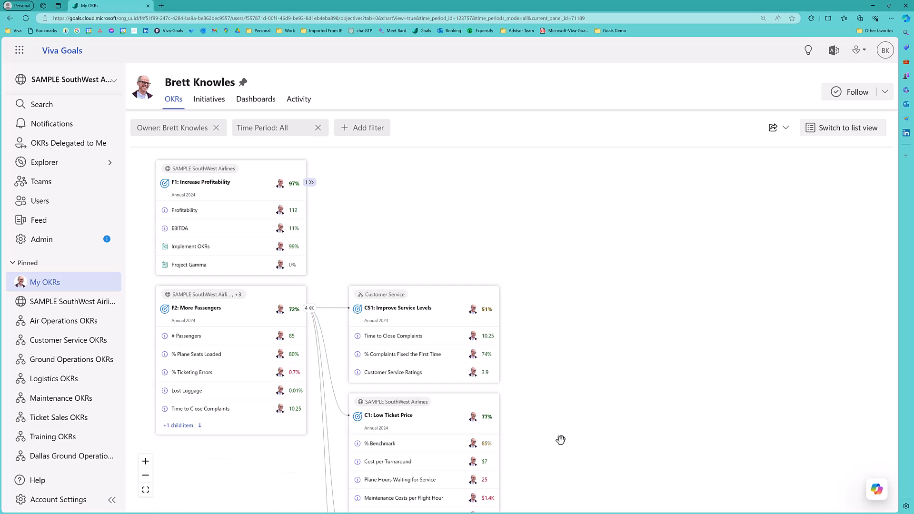
scroll("down", 3)
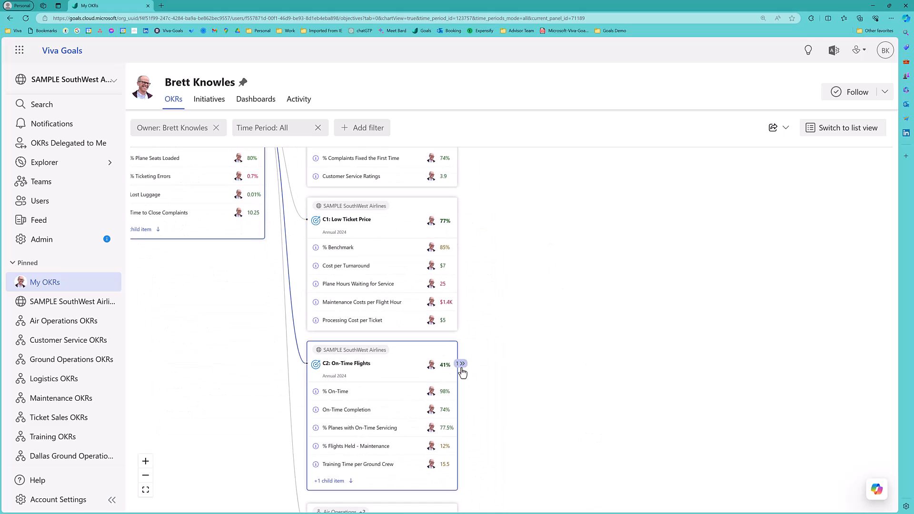
left_click(460, 363)
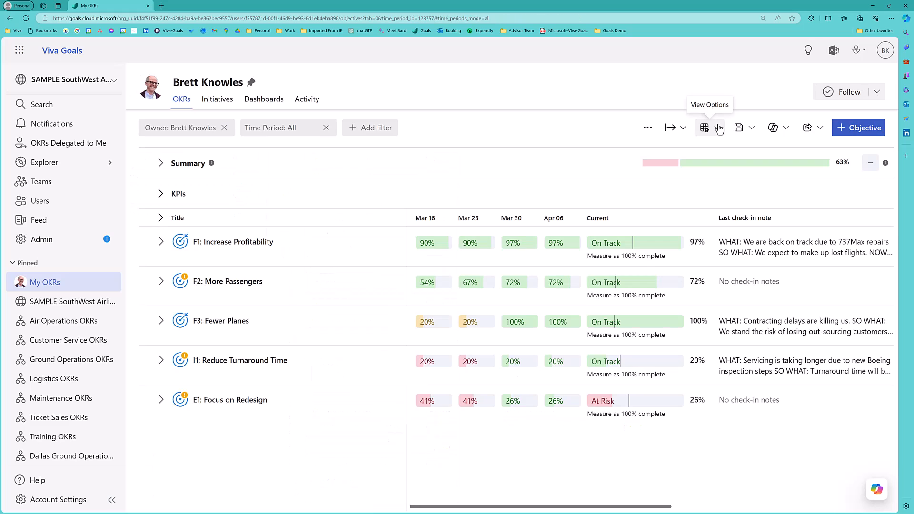
left_click(263, 99)
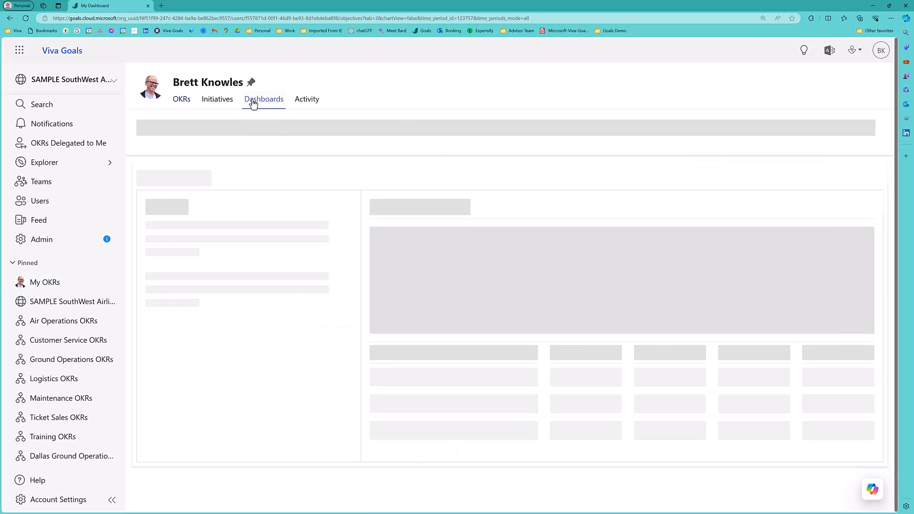
left_click(263, 99)
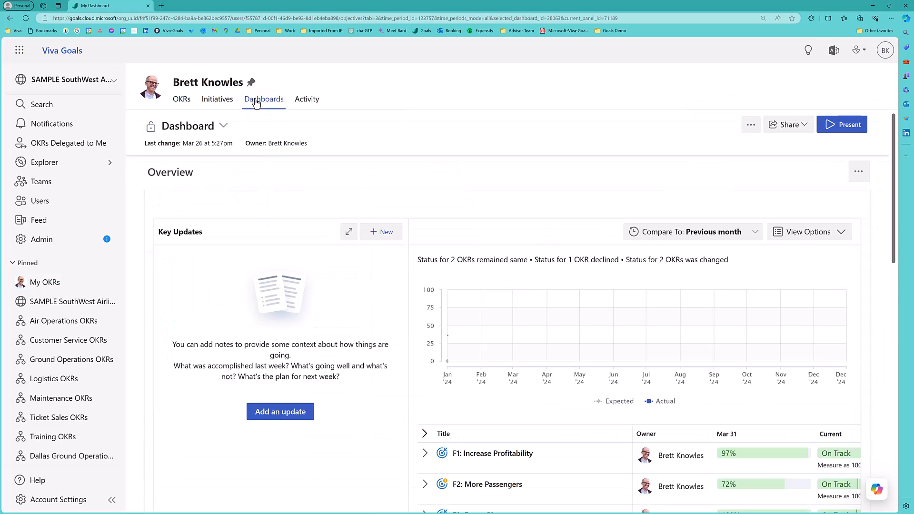
left_click(44, 282)
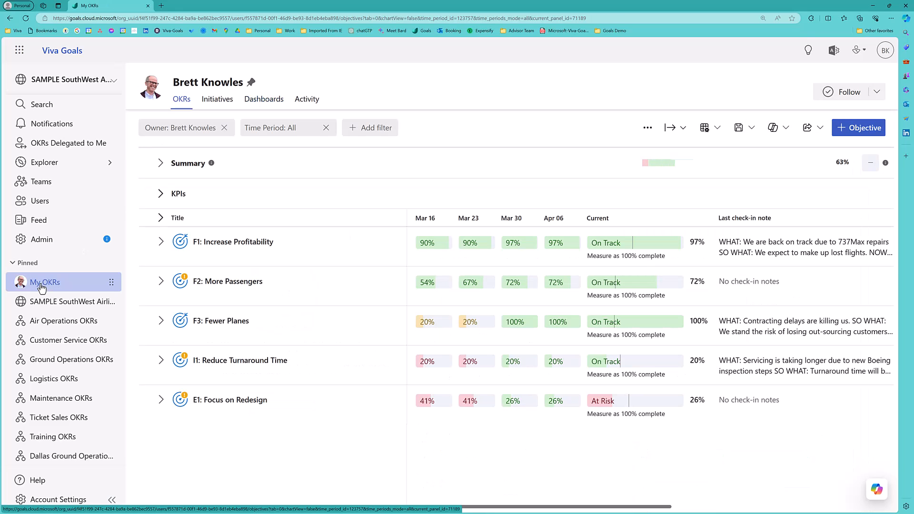